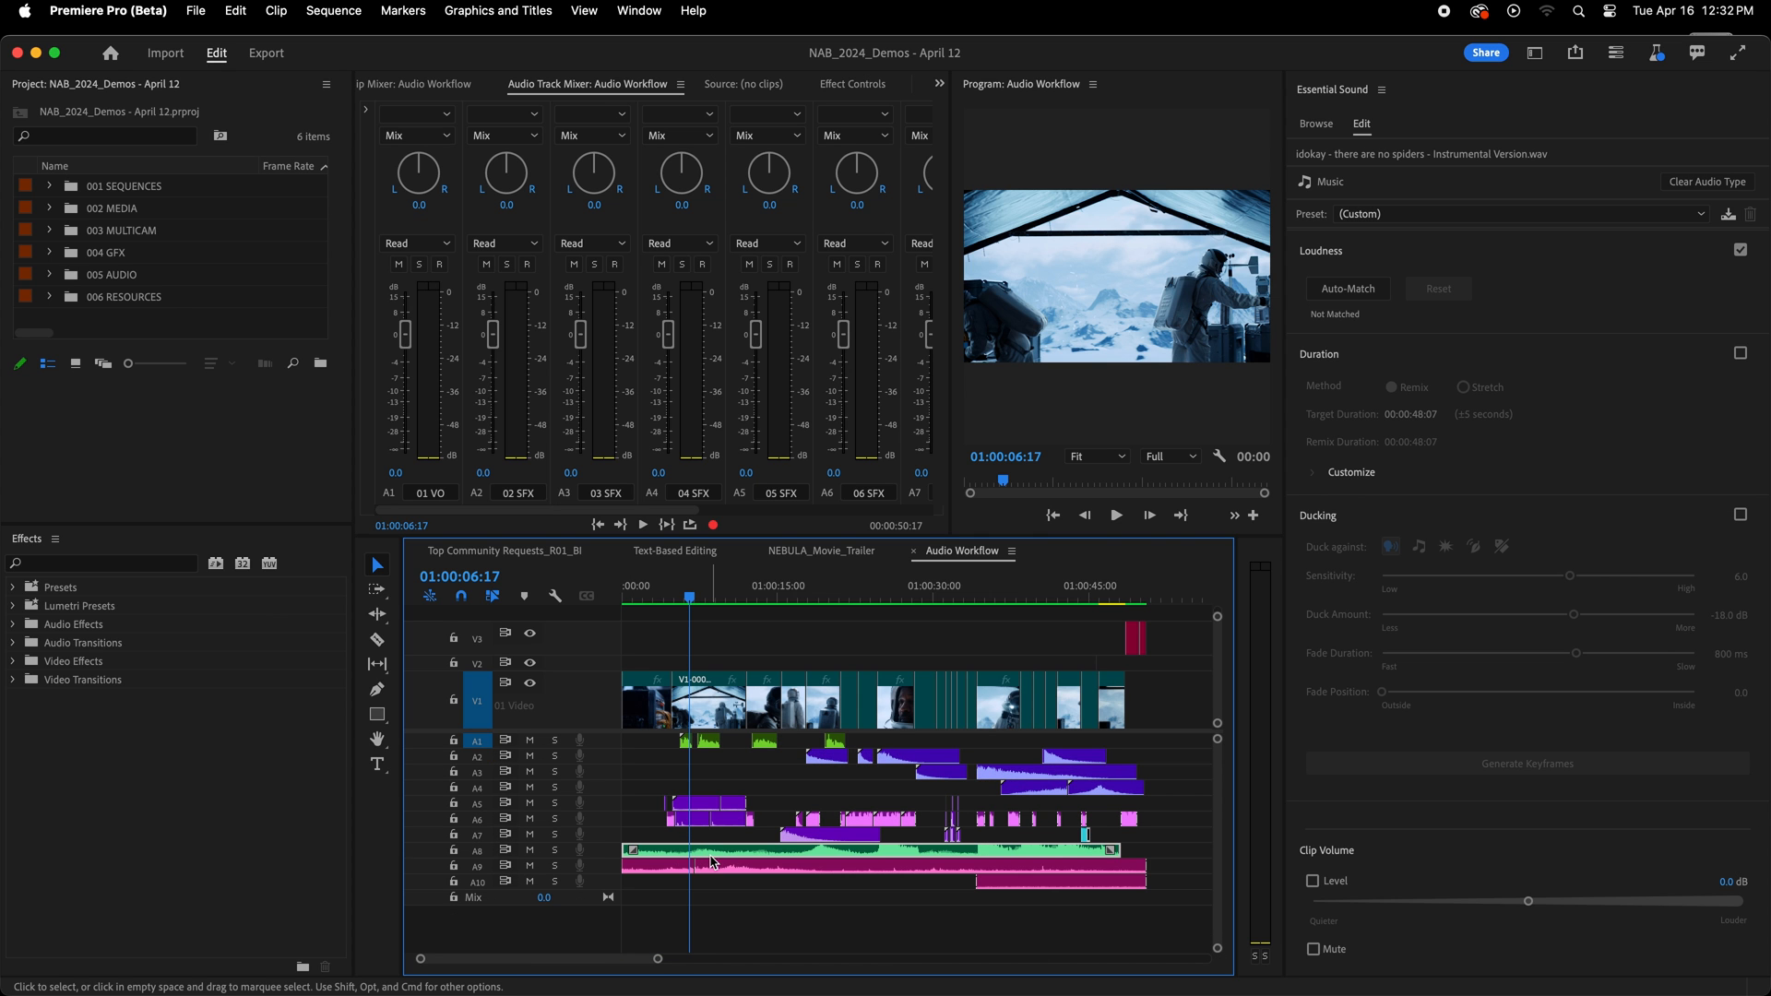
{"action": "mouse_move", "coordinate": [1496, 499]}
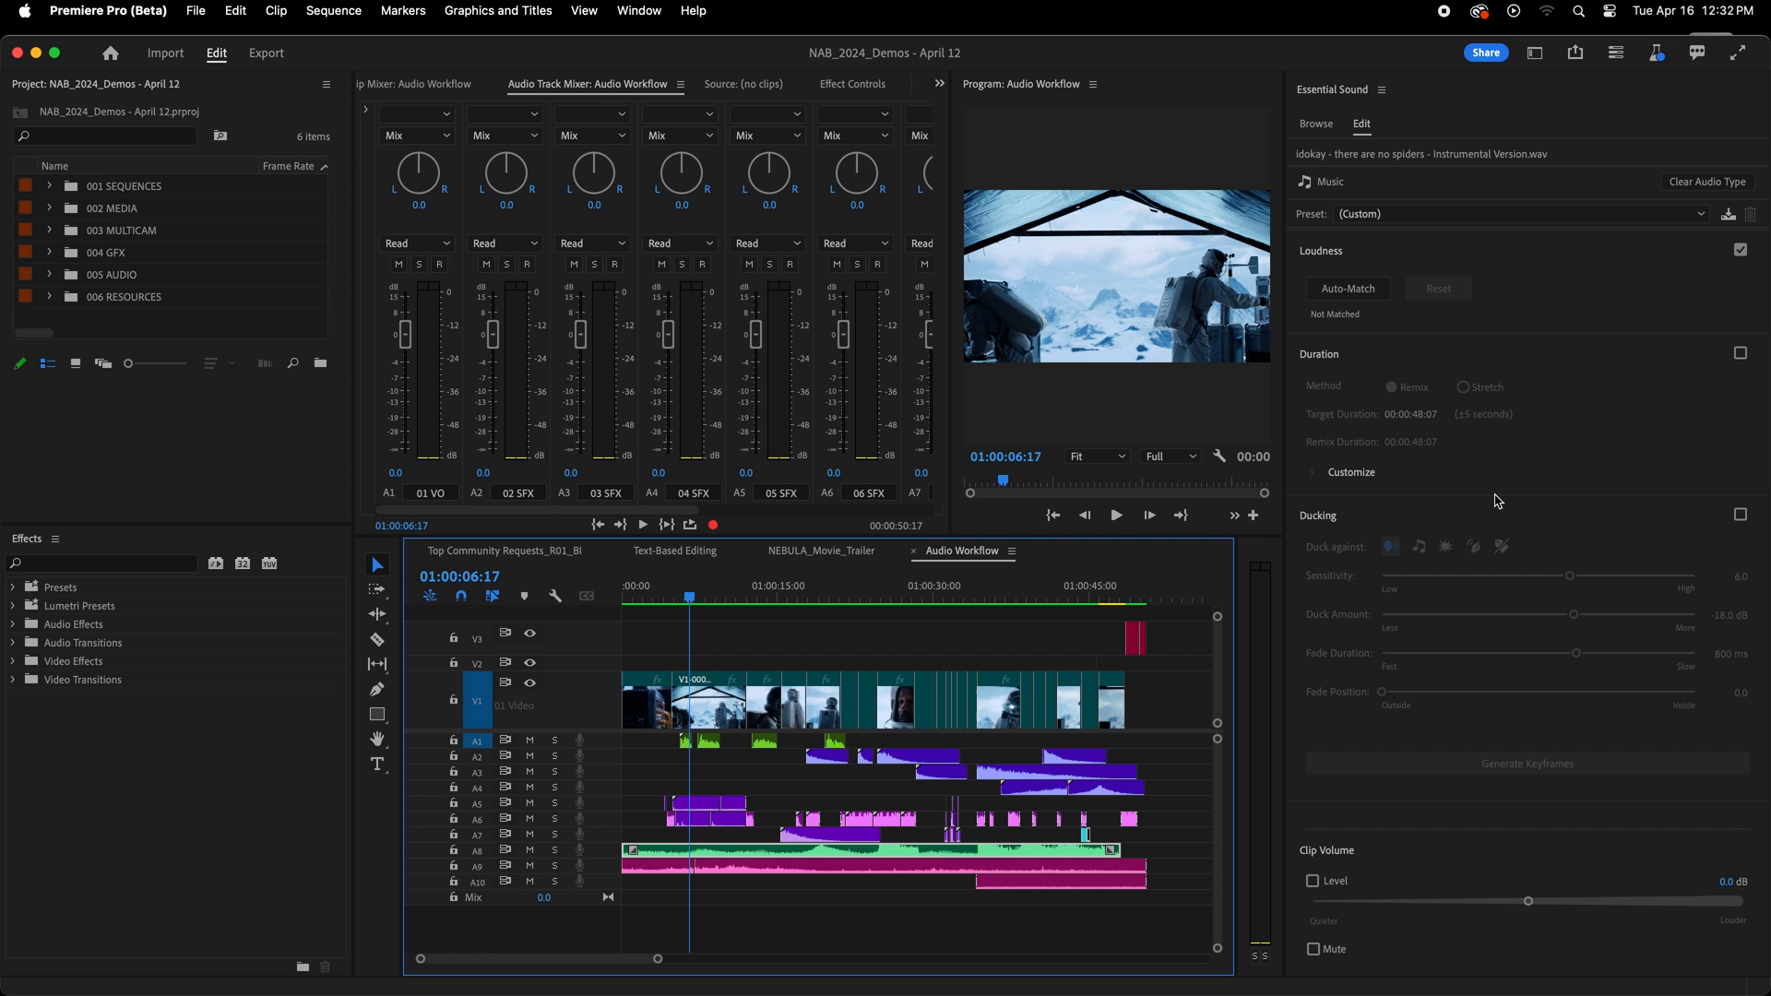
Enable Ducking for the instrumental music clip so it dips under other audio.
{"action": "left_click", "coordinate": [1738, 515]}
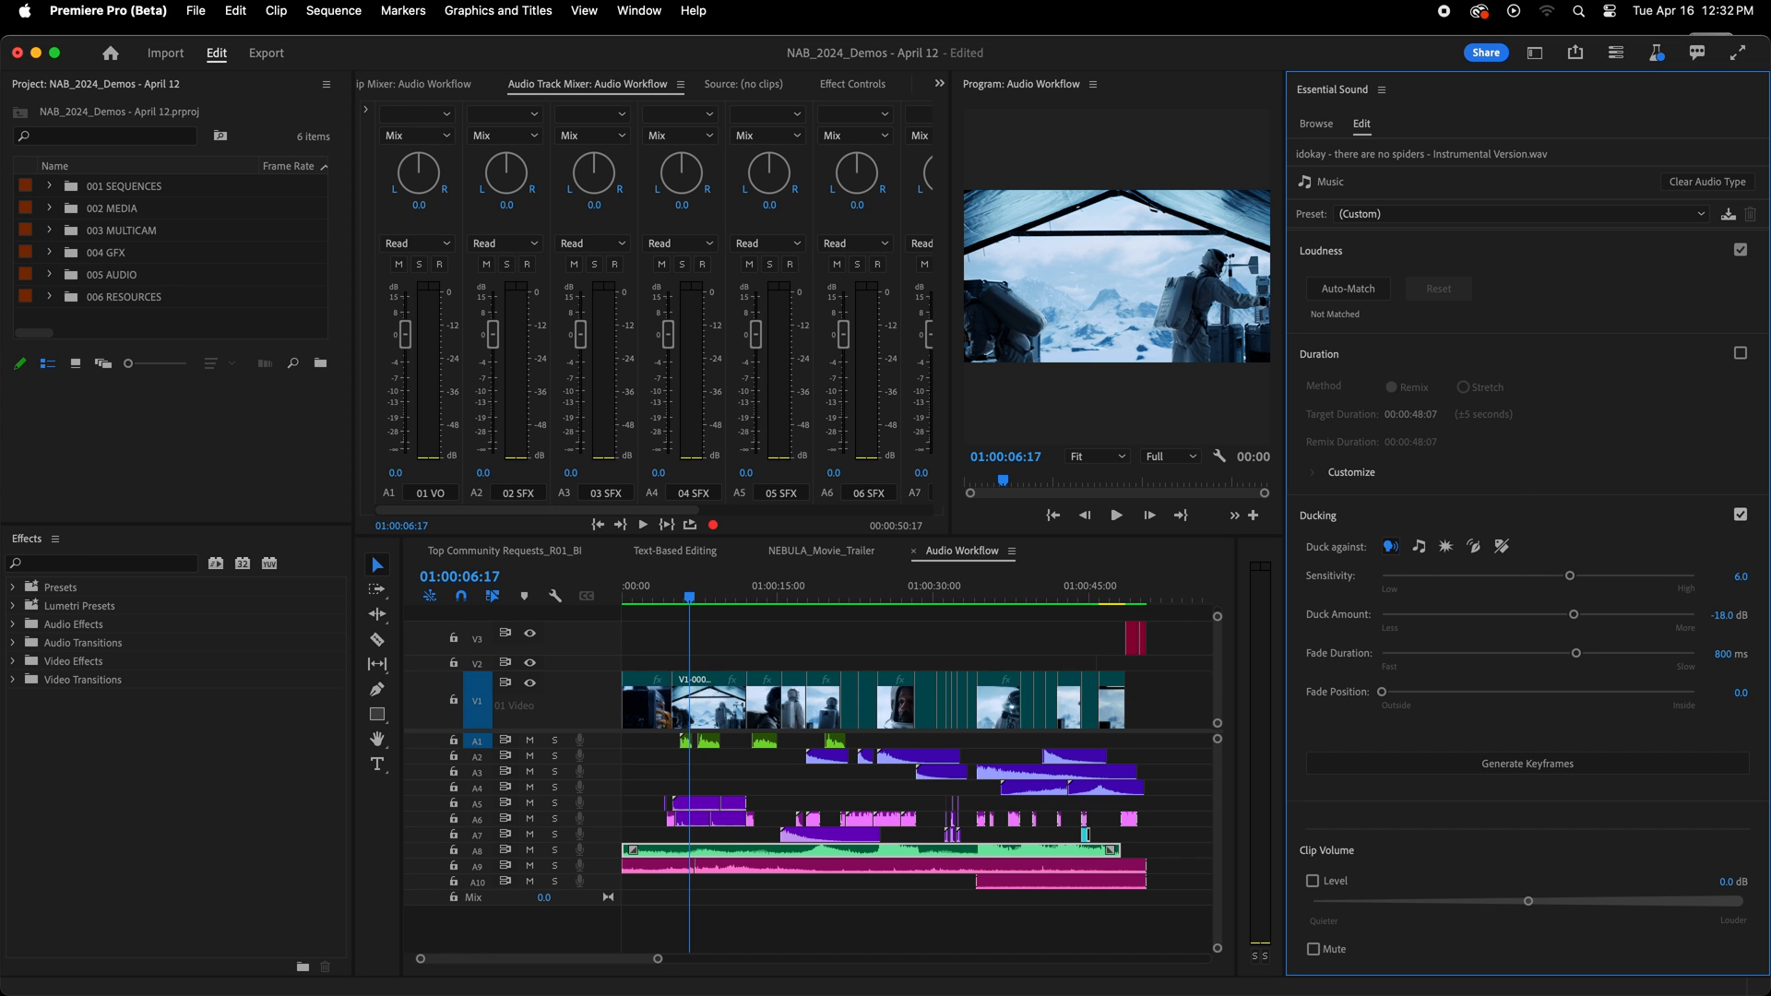